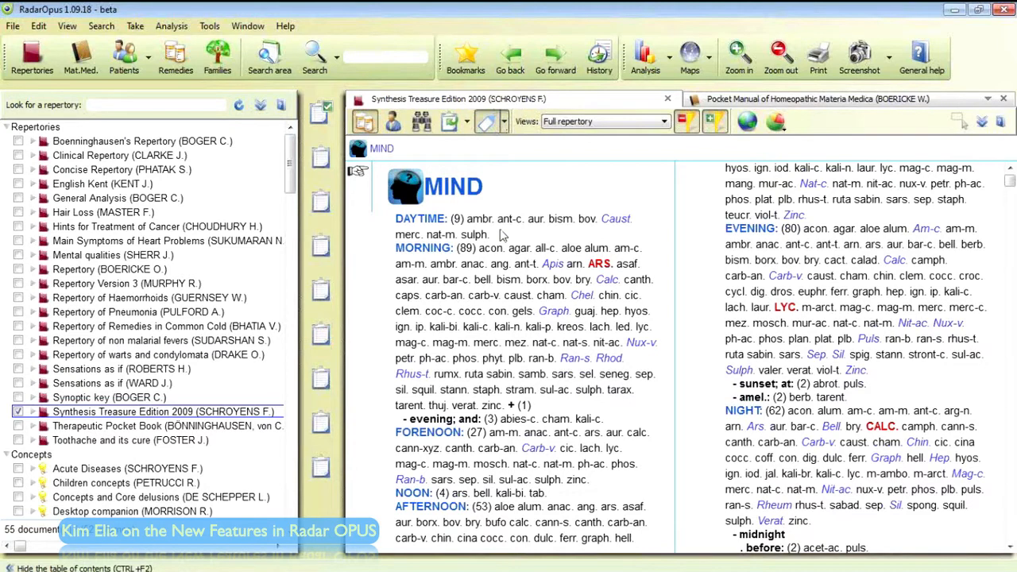
mouse_move(510, 56)
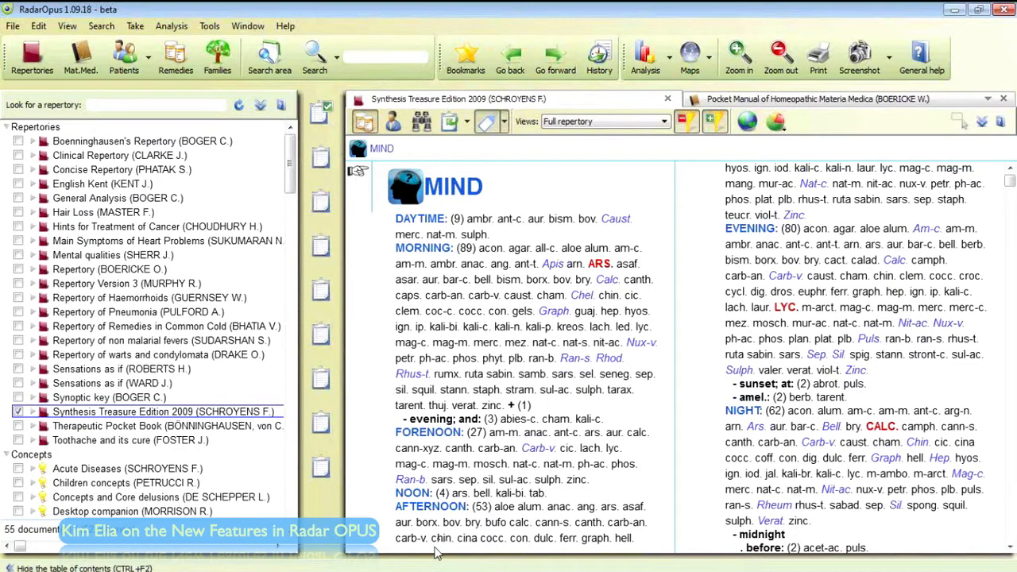
mouse_move(359, 259)
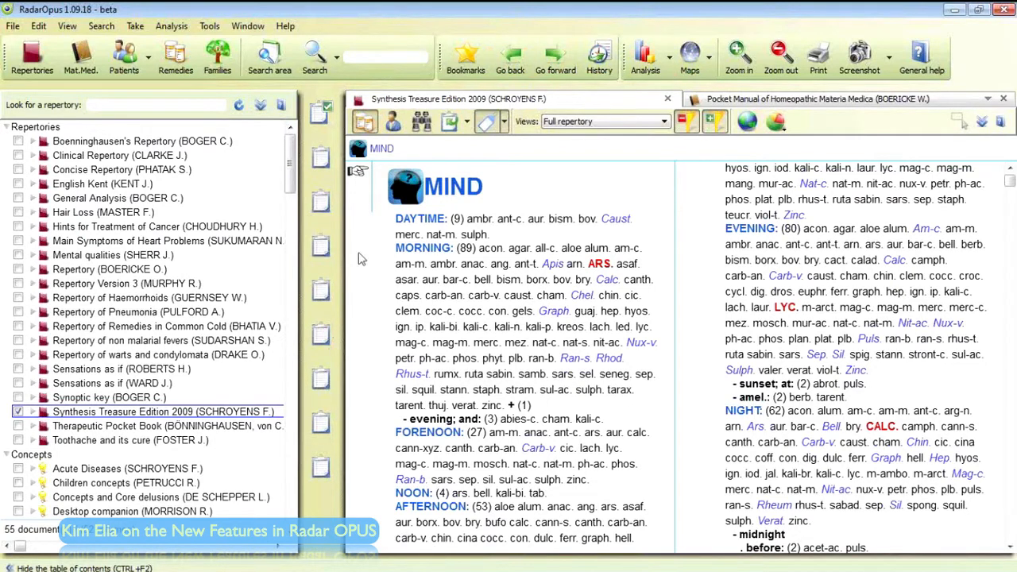
mouse_move(556, 57)
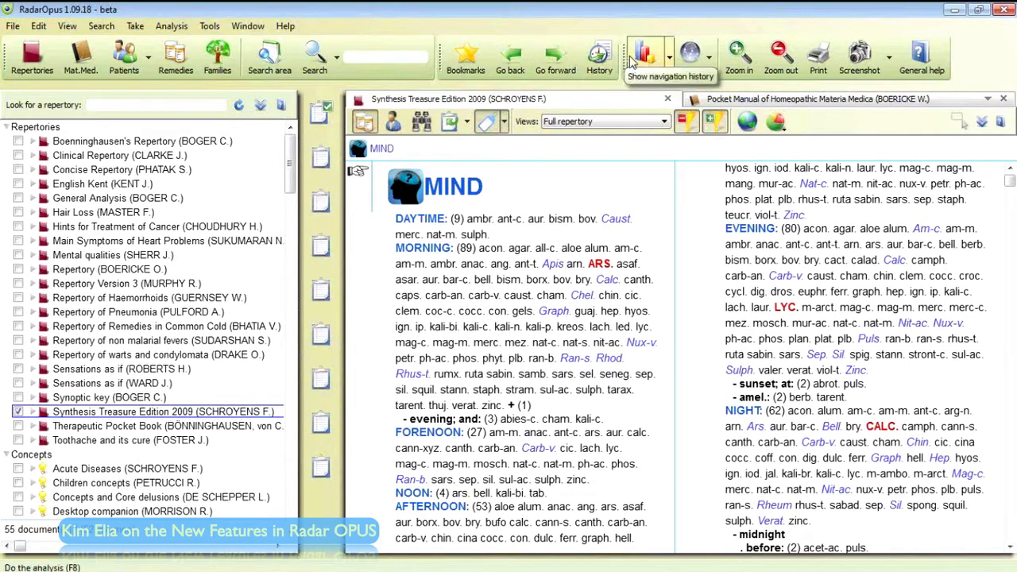
mouse_move(689, 56)
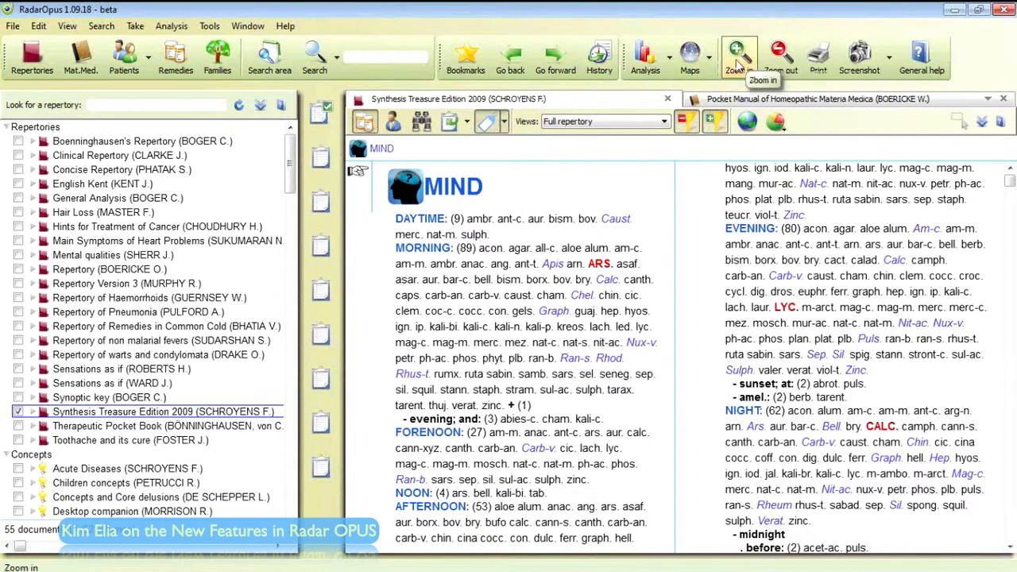
mouse_move(782, 60)
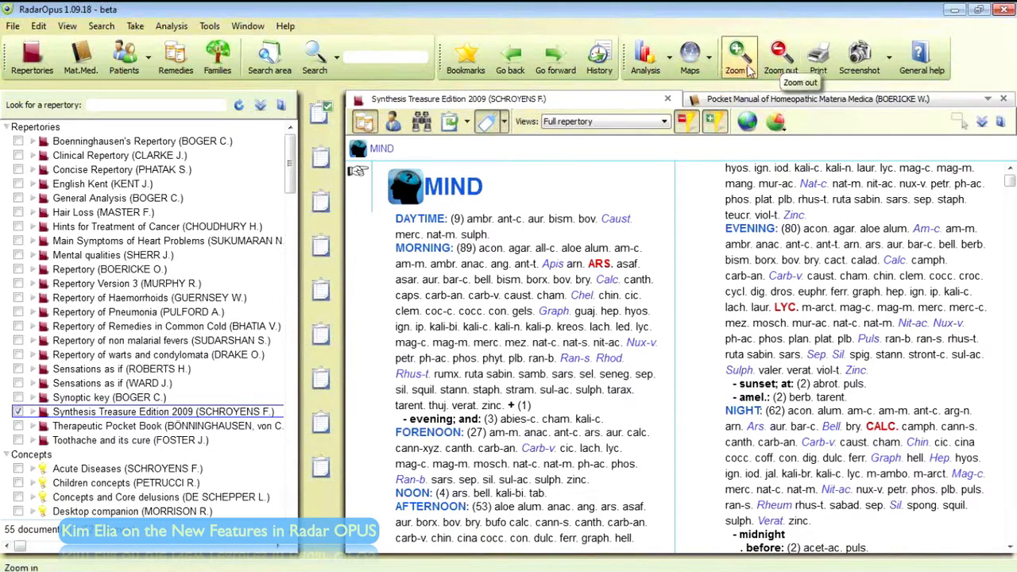
mouse_move(554, 55)
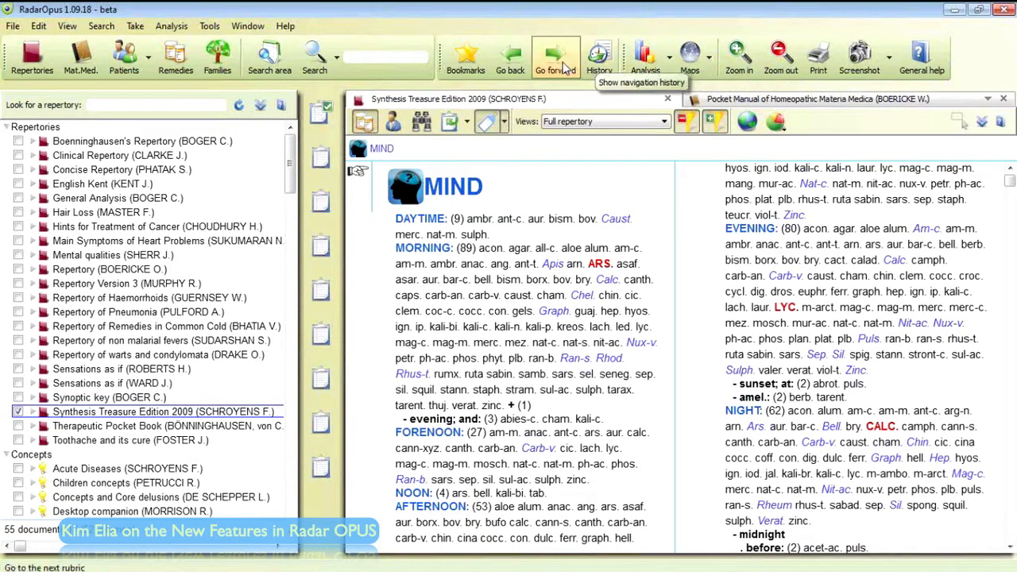
mouse_move(466, 57)
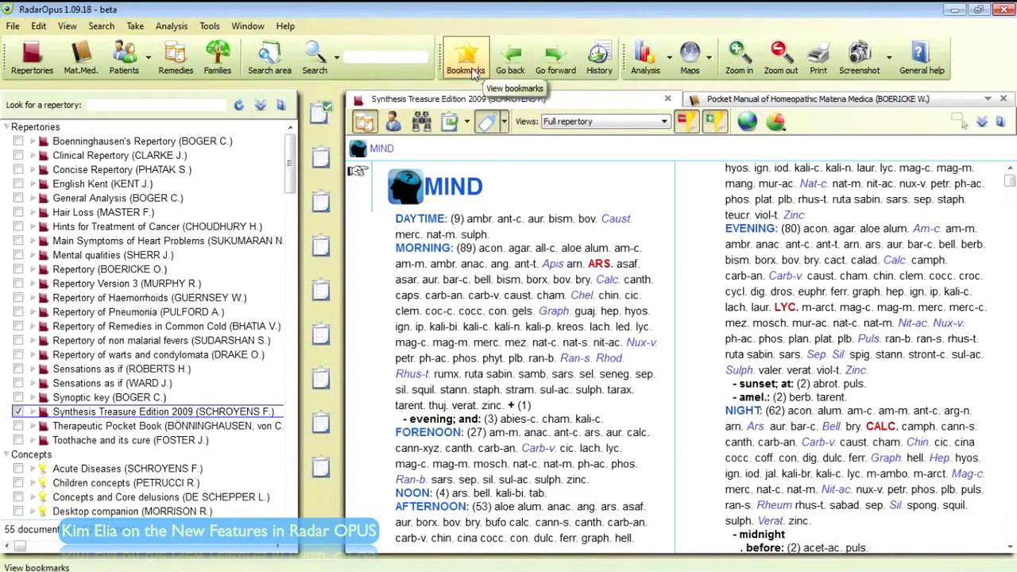